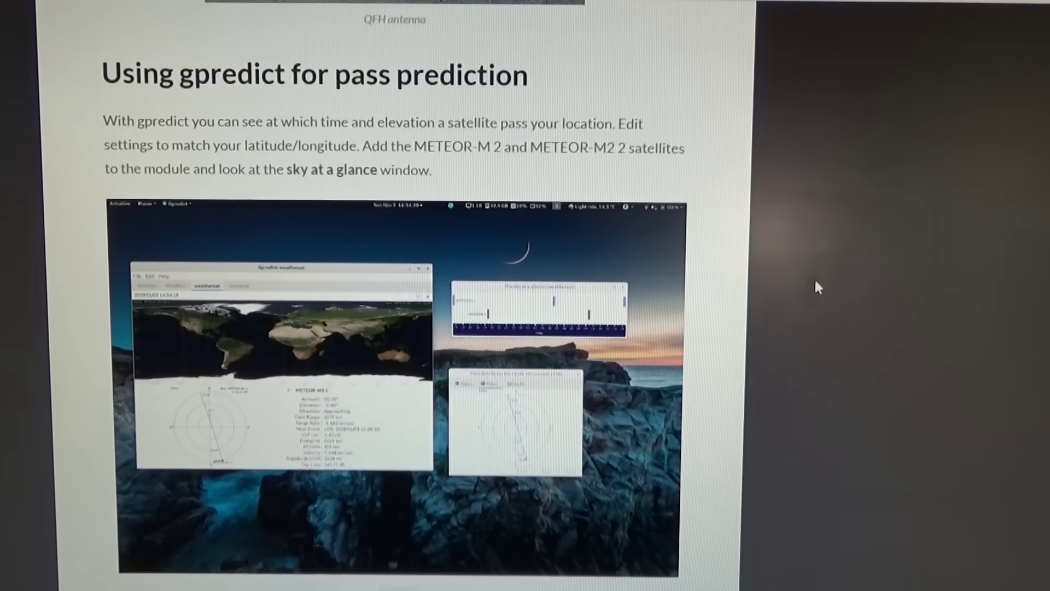
scroll("down", 3)
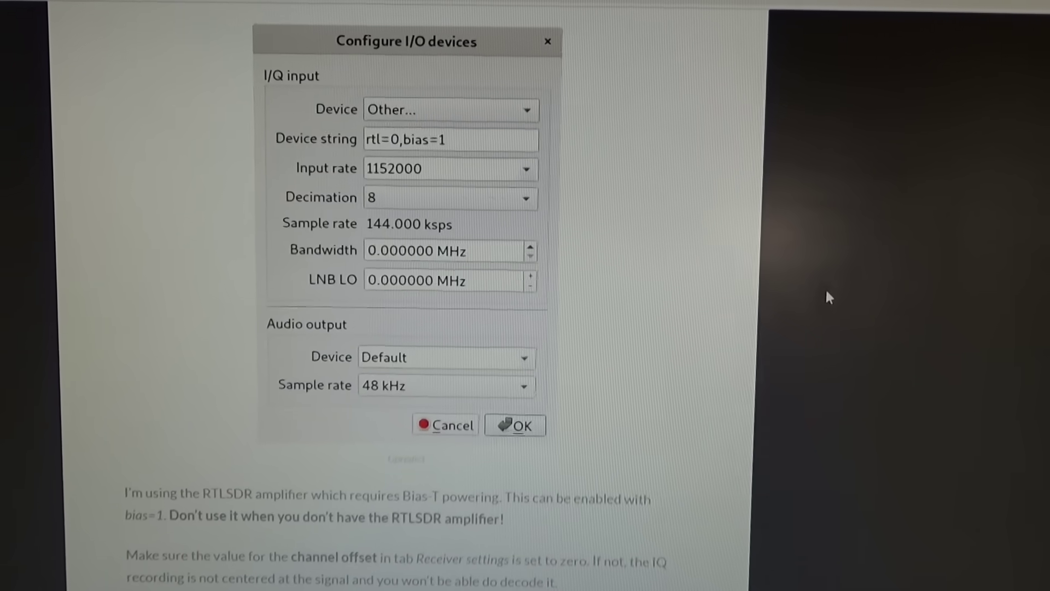
scroll("down", 3)
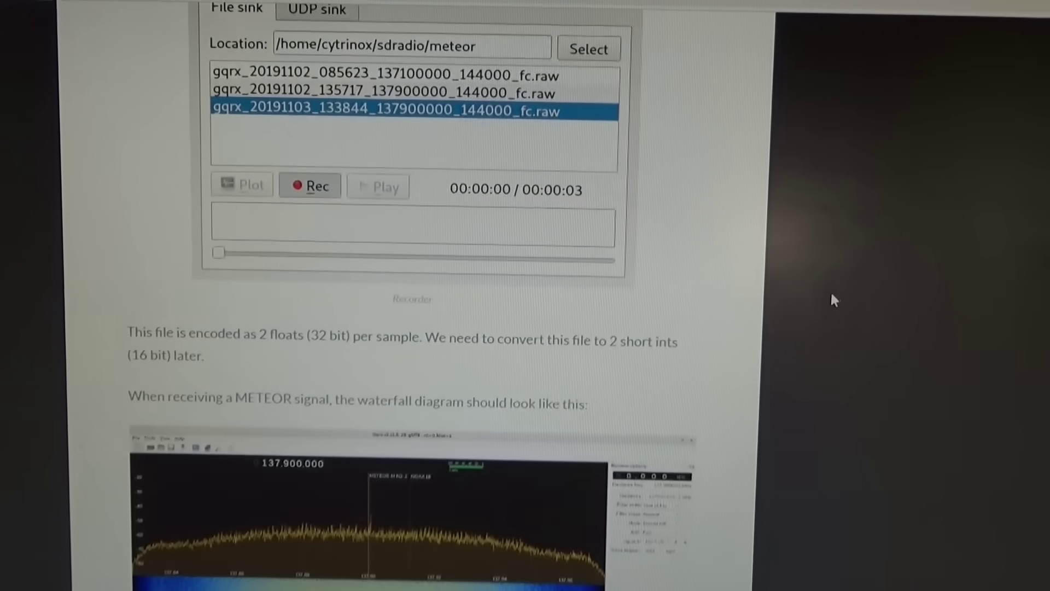
scroll("down", 3)
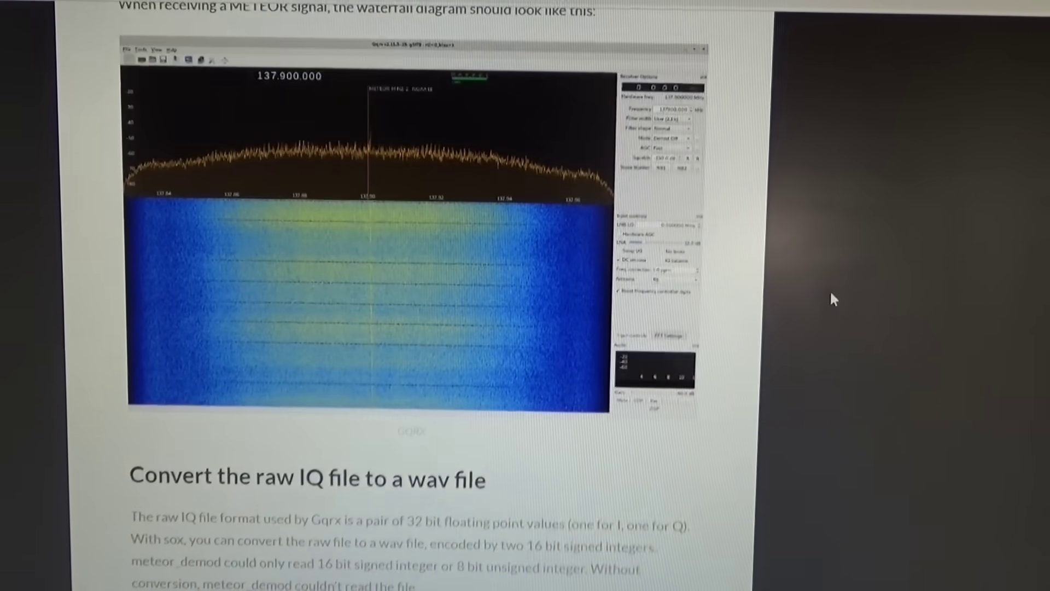
scroll("down", 3)
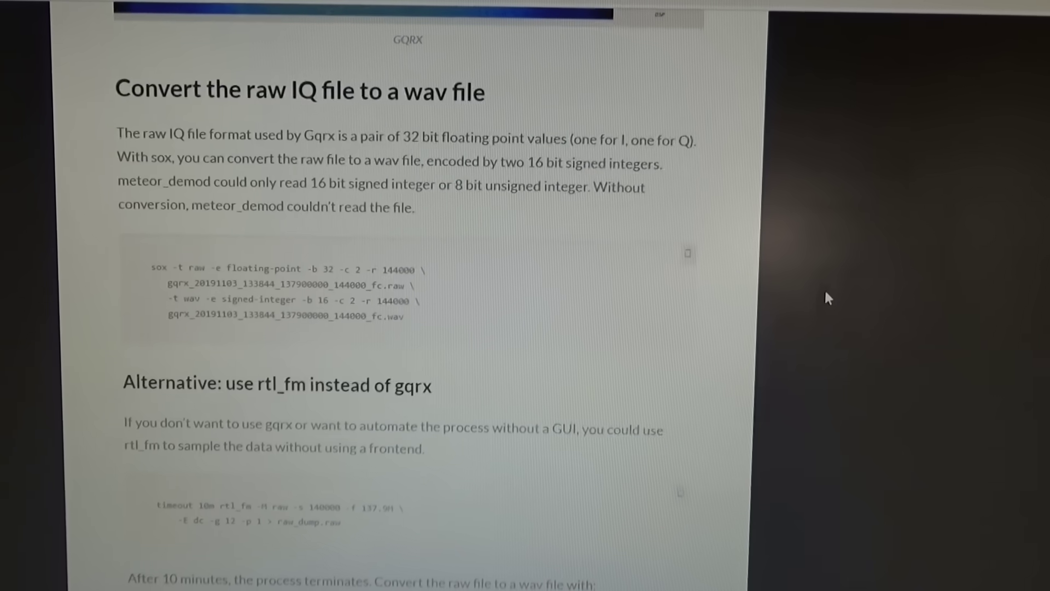
scroll("down", 3)
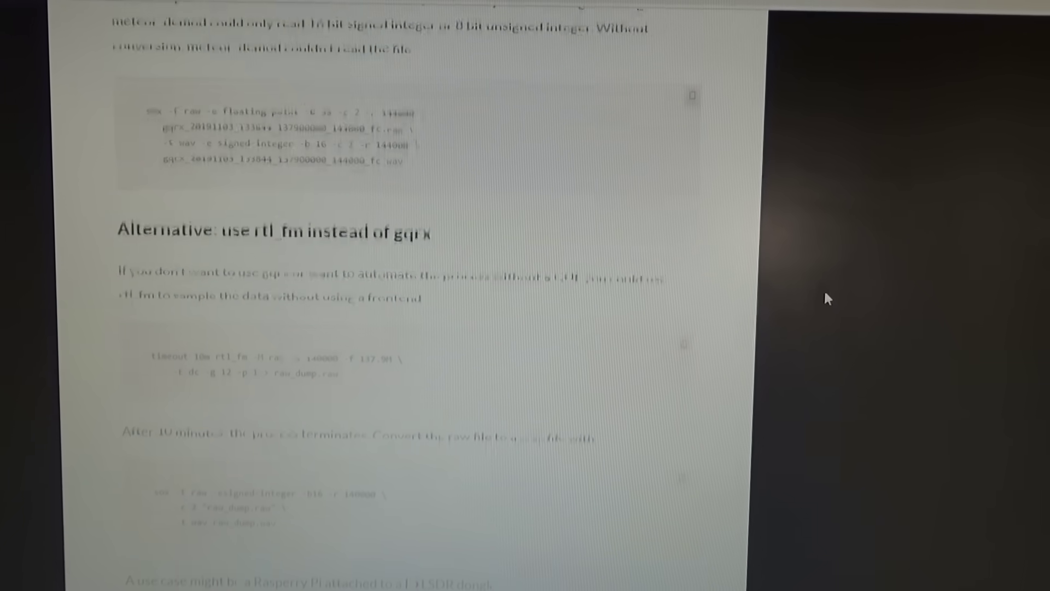
scroll("down", 3)
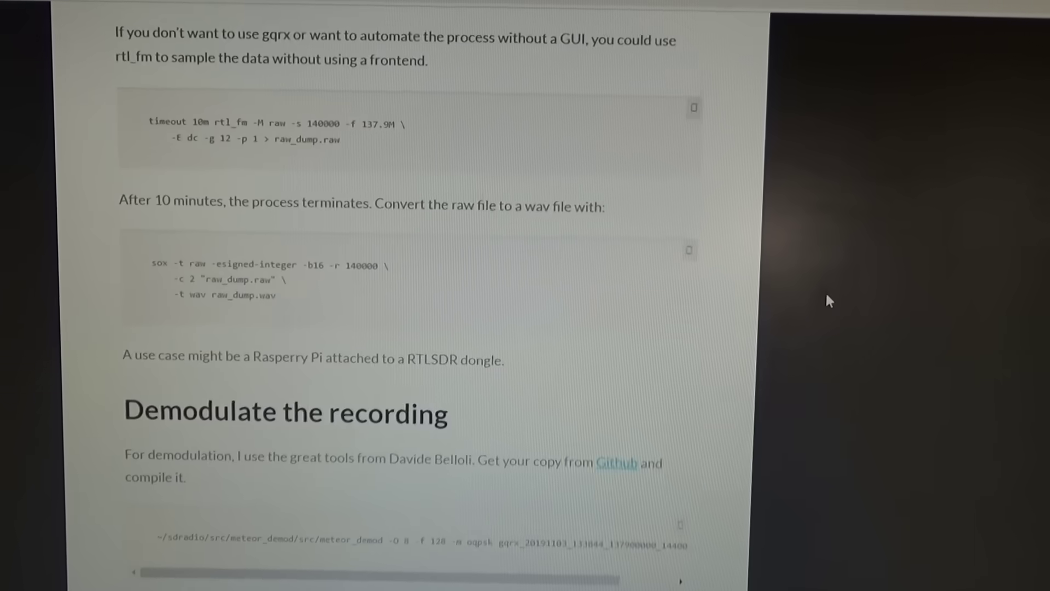